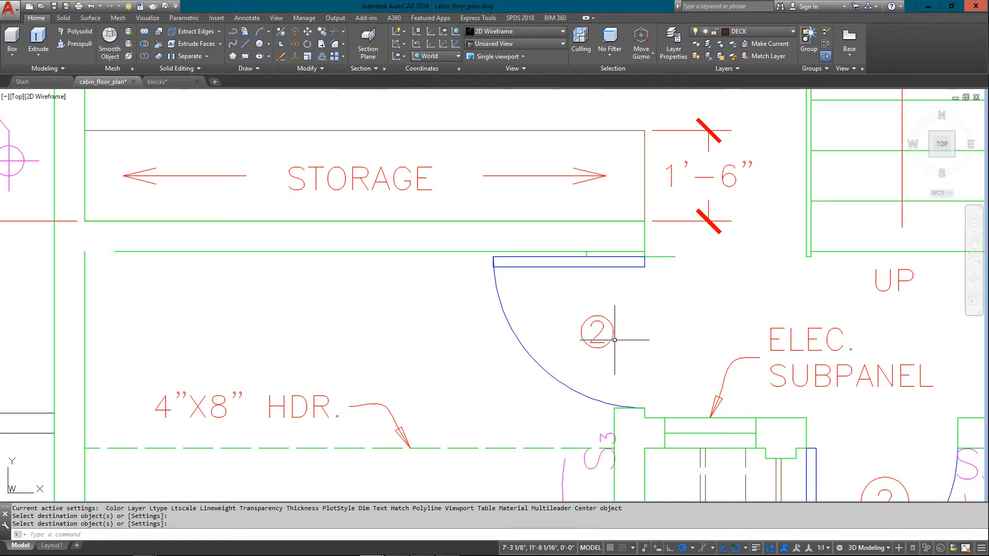
{"action": "mouse_move", "coordinate": [626, 352]}
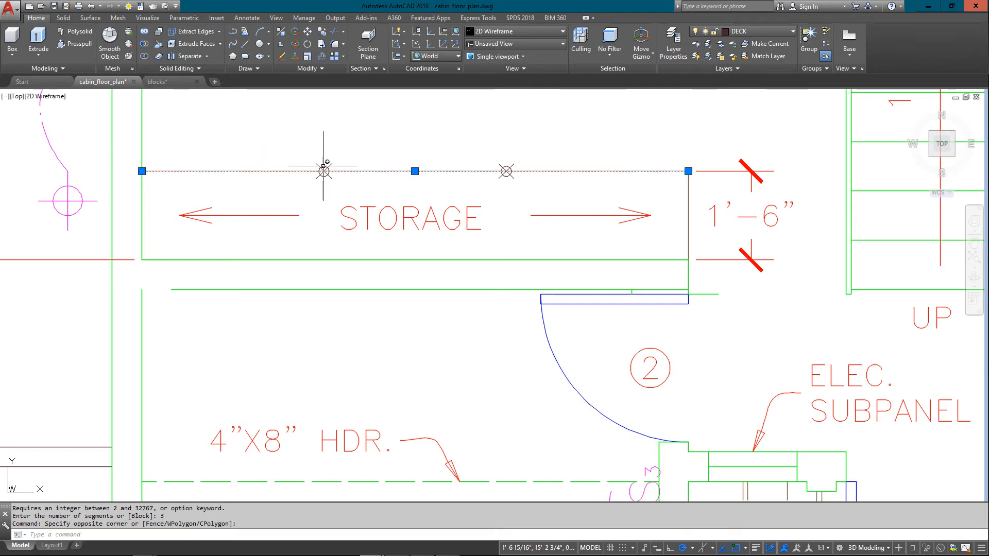
- Cancel the active command after dividing the storage line into three segments
{"action": "key", "text": "Escape"}
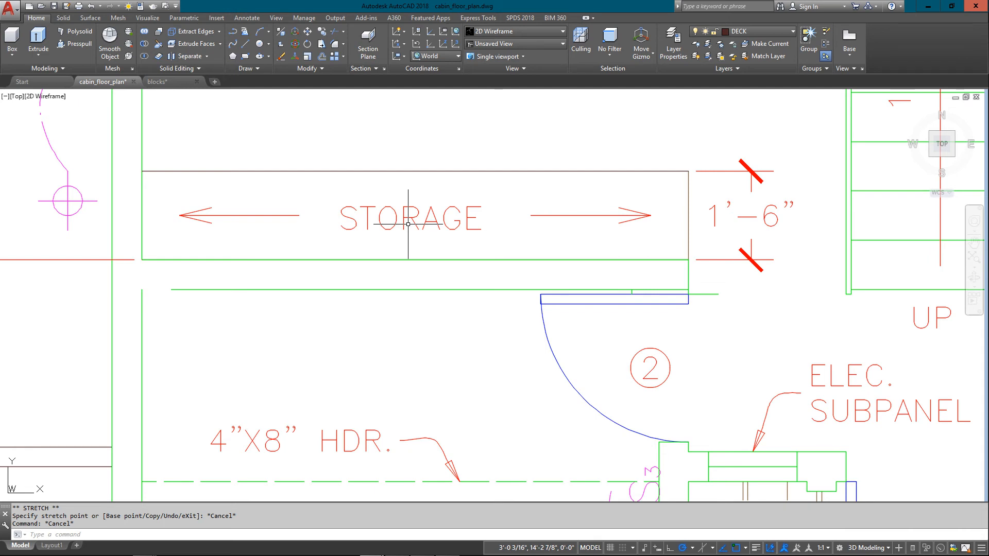